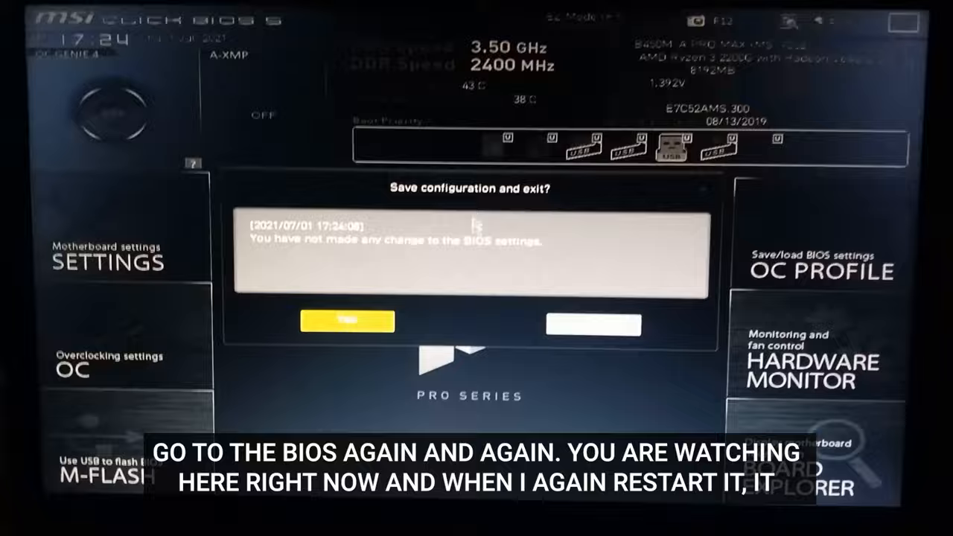
Step: Confirm leaving MSI Click BIOS 5 and let the machine reboot back into the BIOS
click(347, 322)
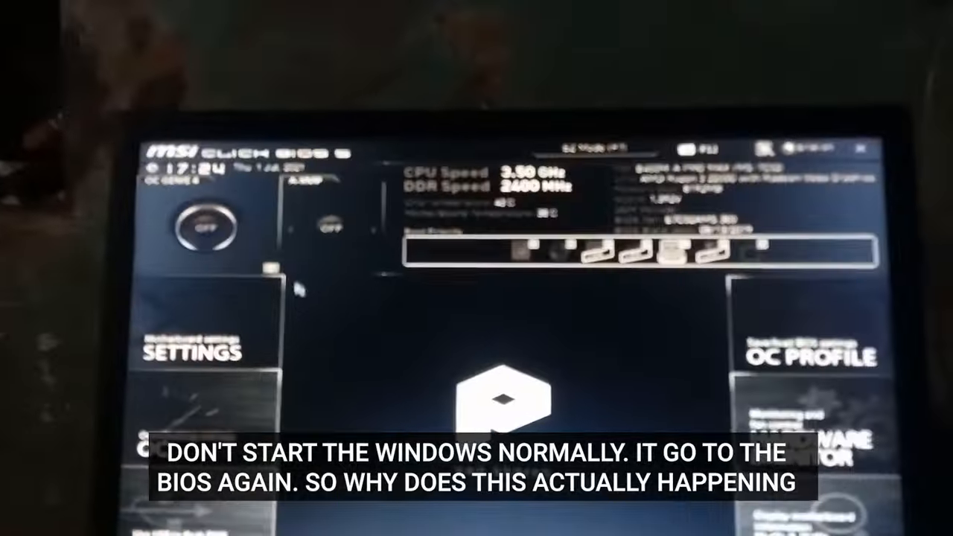
click(195, 350)
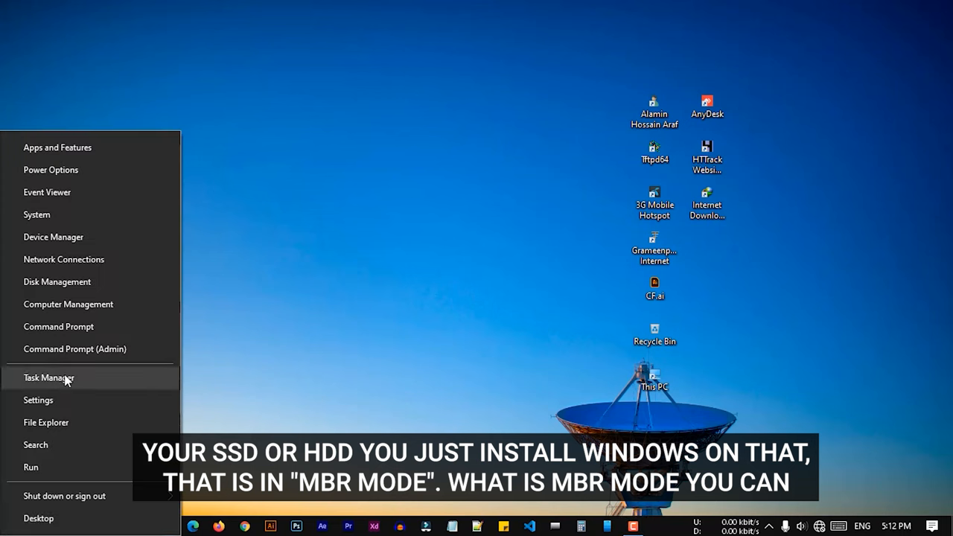
mouse_move(68, 304)
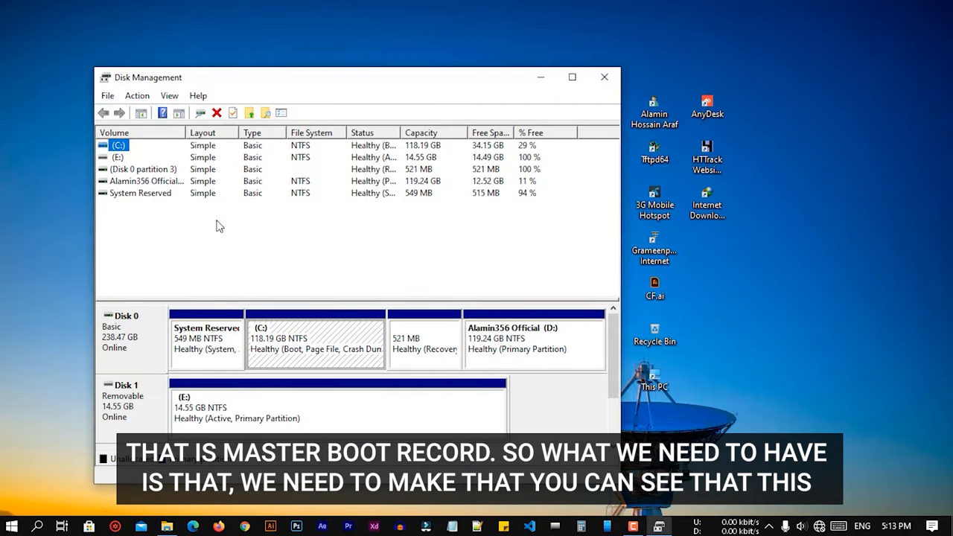
Step: Show Disk 0's properties, revealing its Master Boot Record (MBR) partition style
right_click(119, 328)
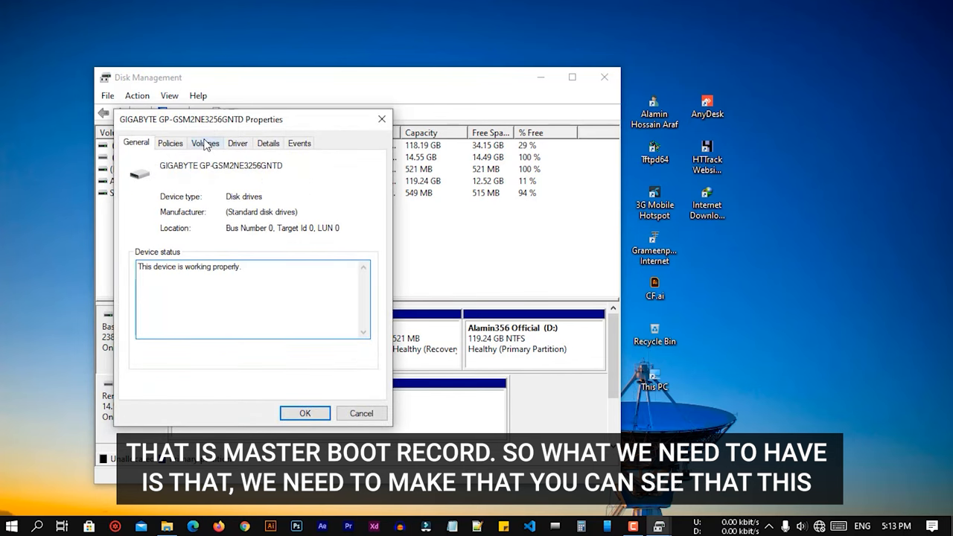
click(205, 143)
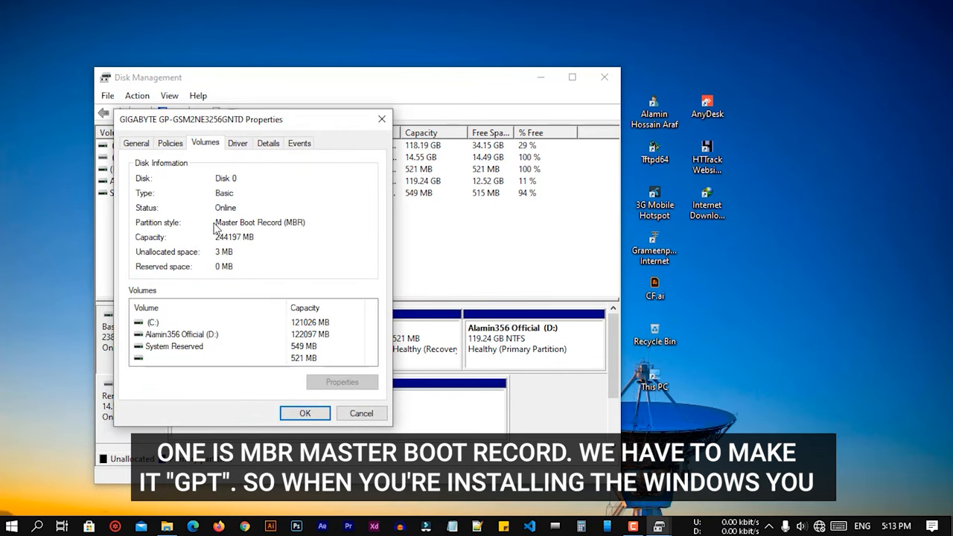
mouse_move(297, 230)
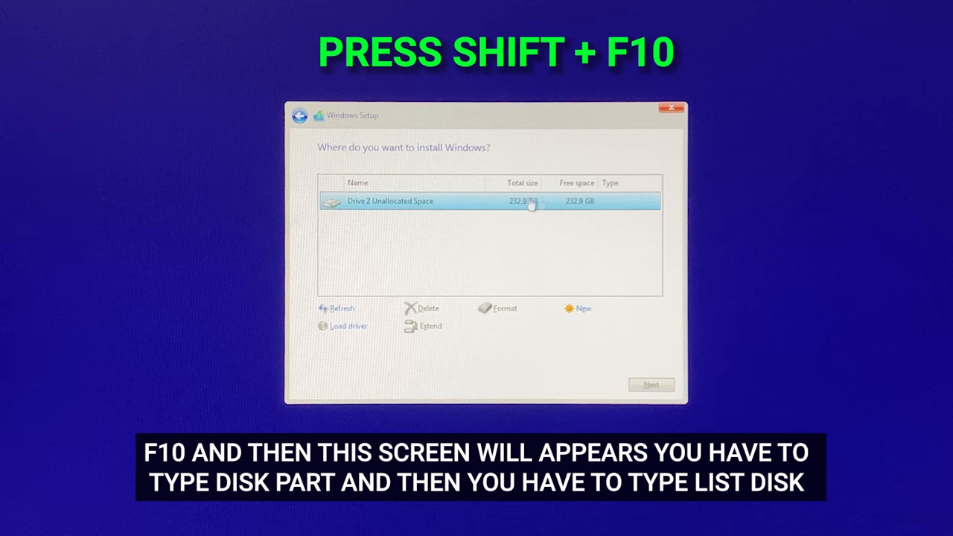
Step: Open Command Prompt over the install-location screen with Shift+F10
key(shift+f10)
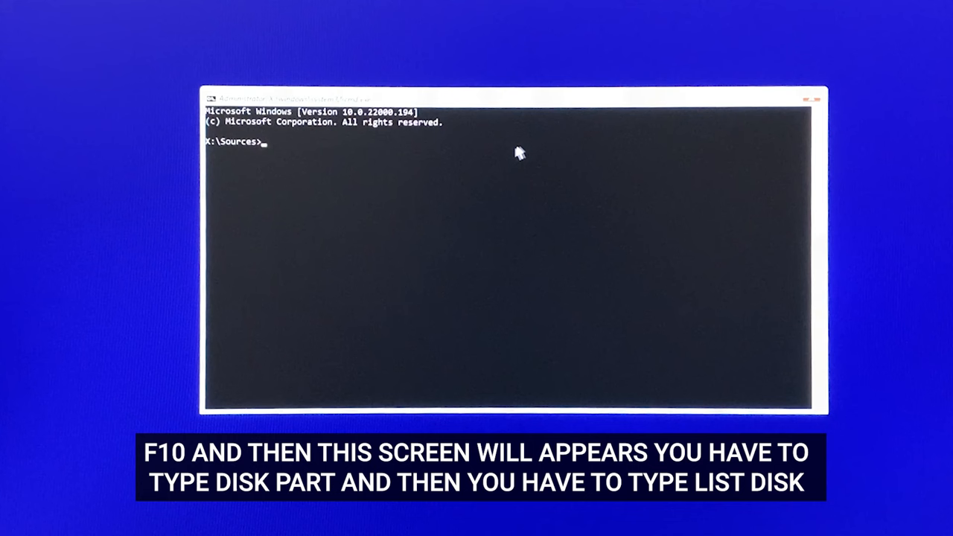
Step: Start DiskPart, list the disks, attempt convert mbr, and select disk 2
text(diskpart)
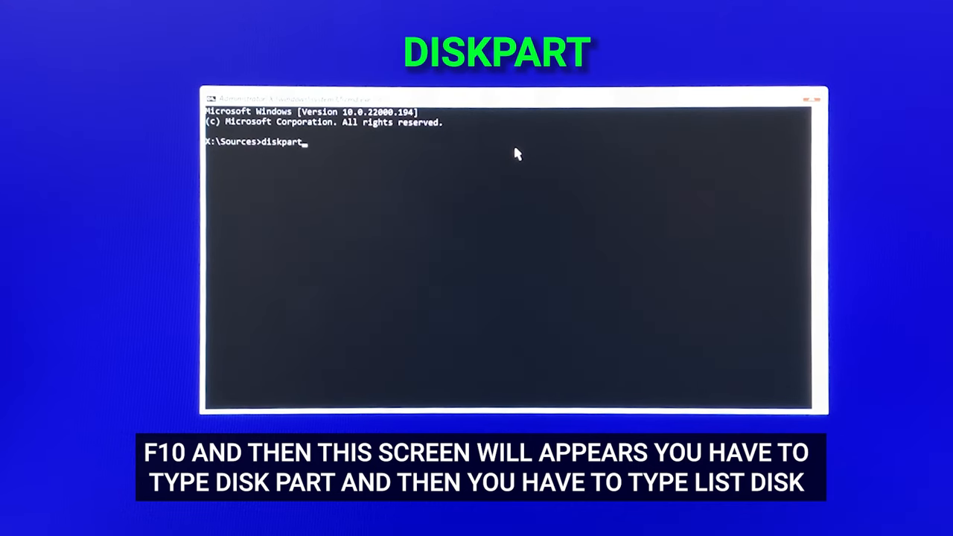
text(list disk)
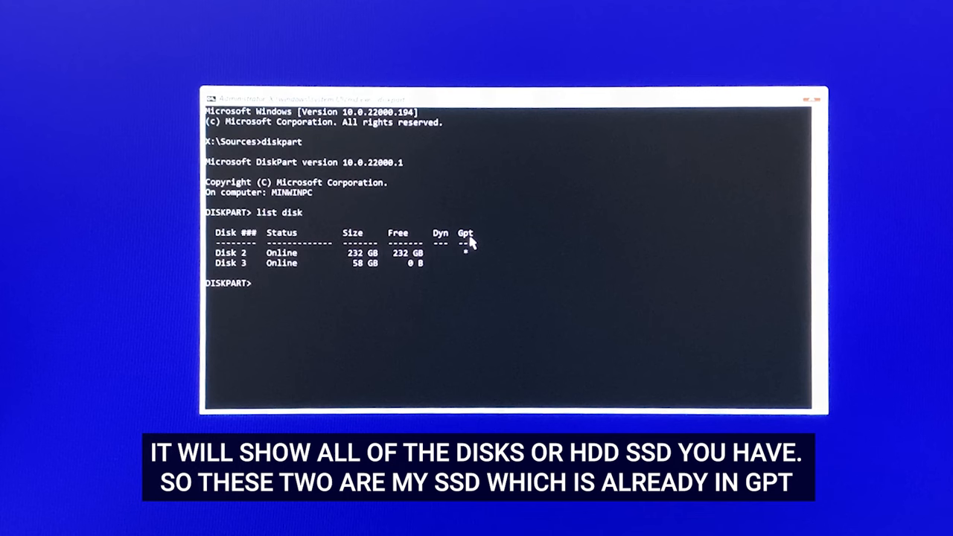
text(convert)
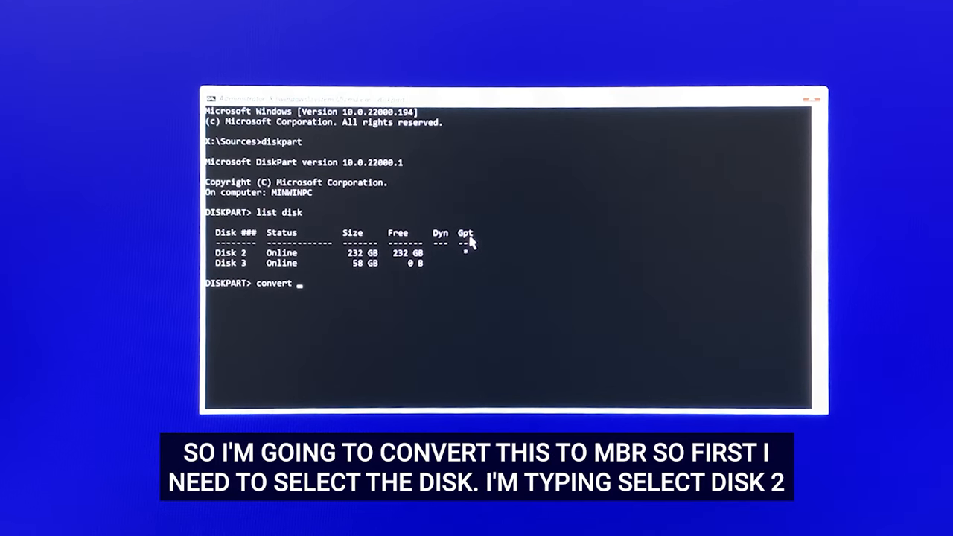
text(mbr)
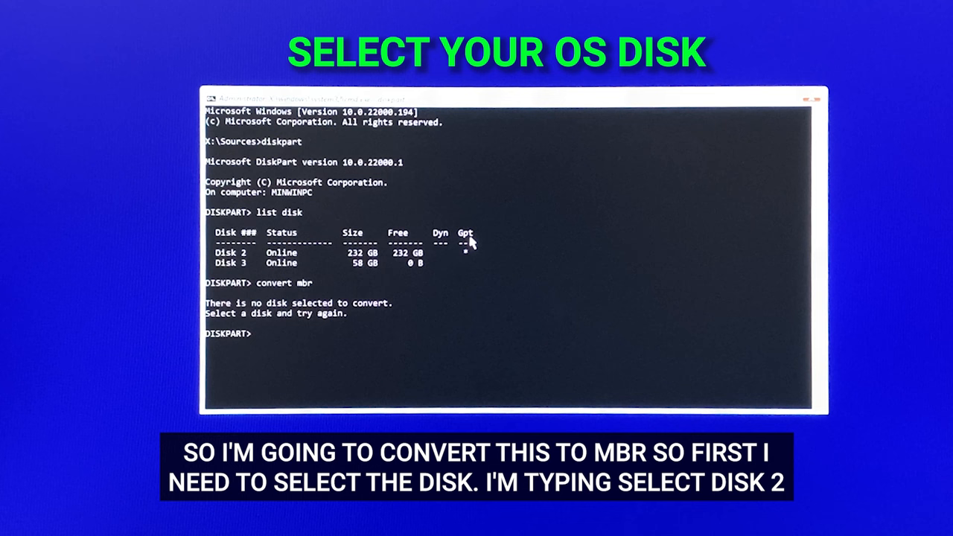
text(select)
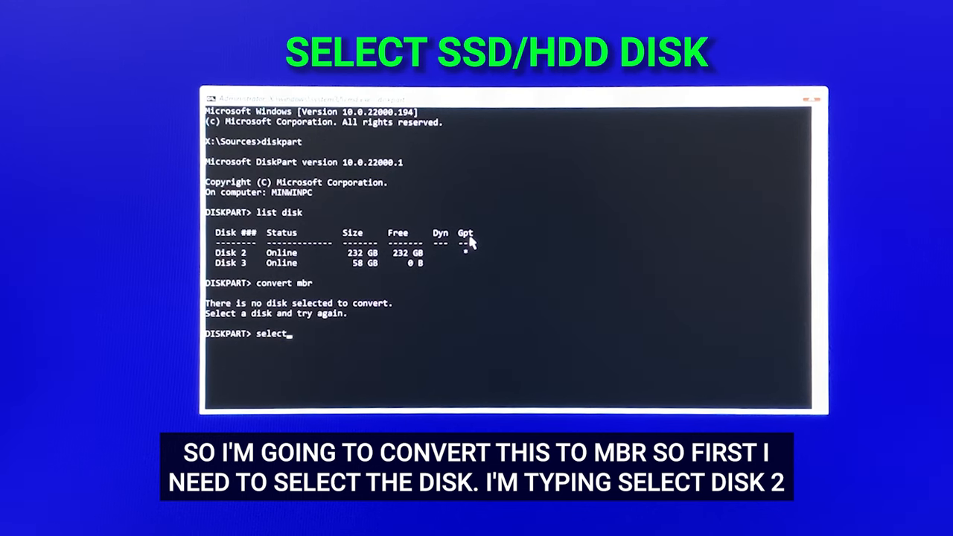
text(disk 2)
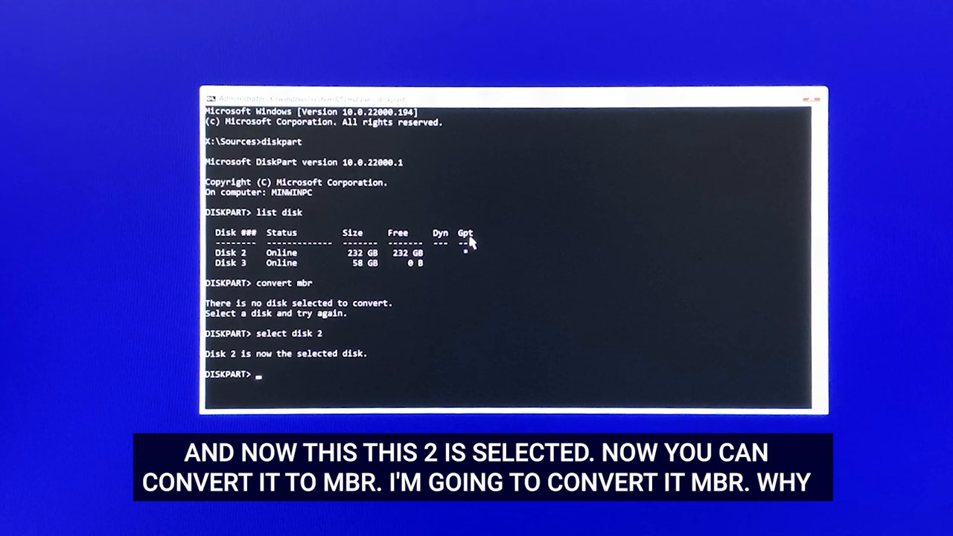
Step: Convert Disk 2 to MBR and list the disks to confirm GPT is gone
text(convert mbr)
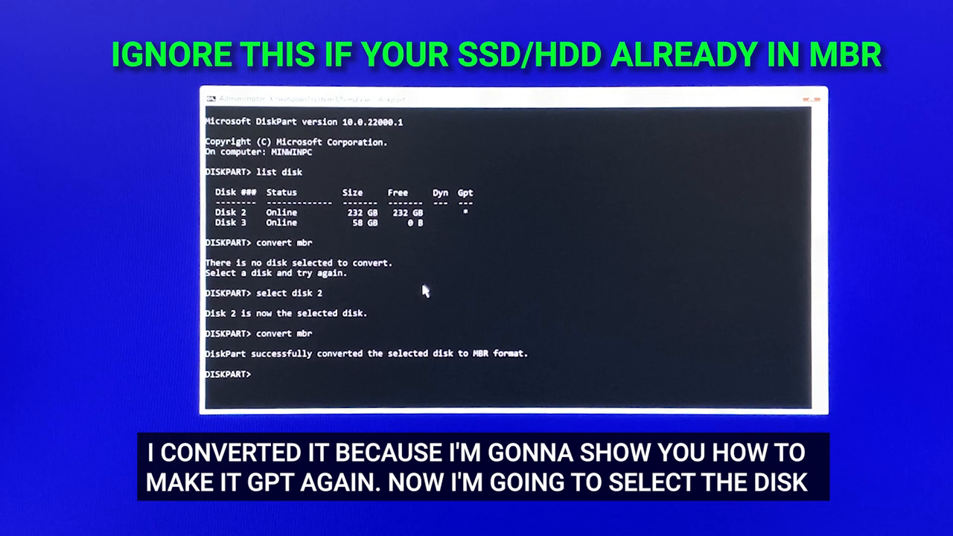
mouse_move(484, 364)
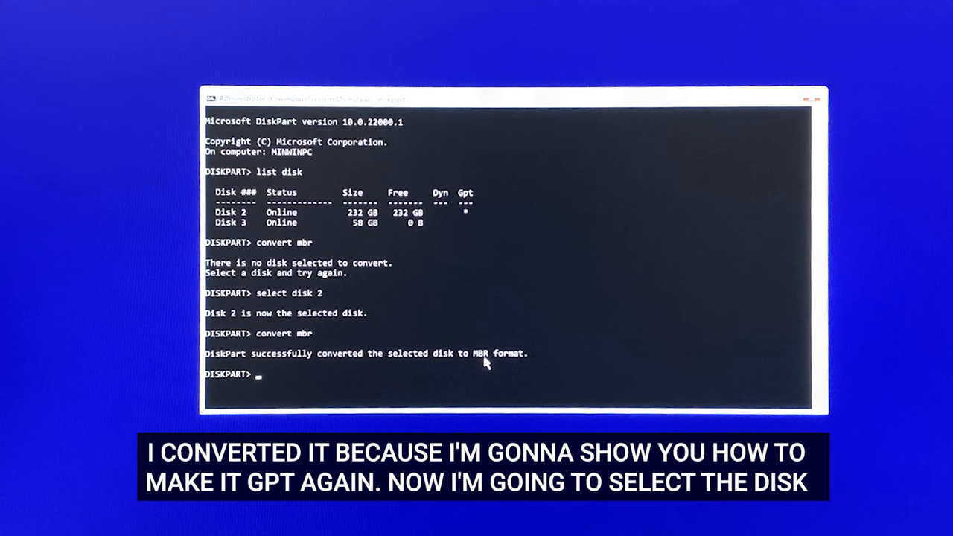
text(list disk)
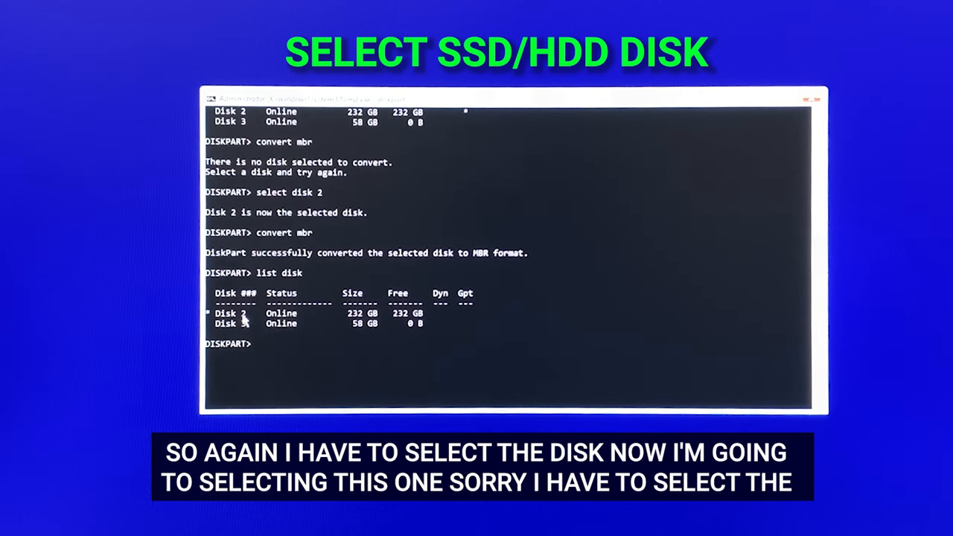
Step: Select disk 2, convert it to GPT, and list disks showing it GPT
text(conve)
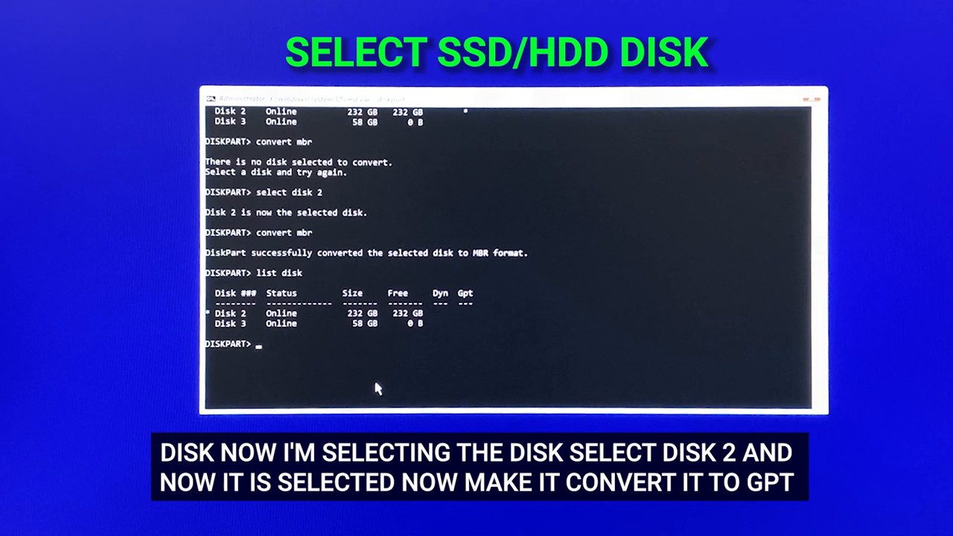
text(select disk 2)
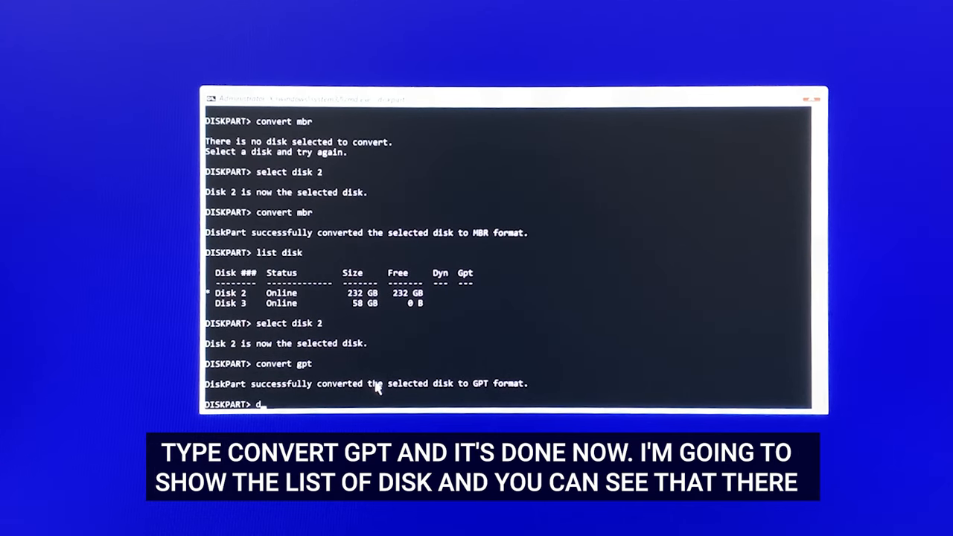
text(list disk)
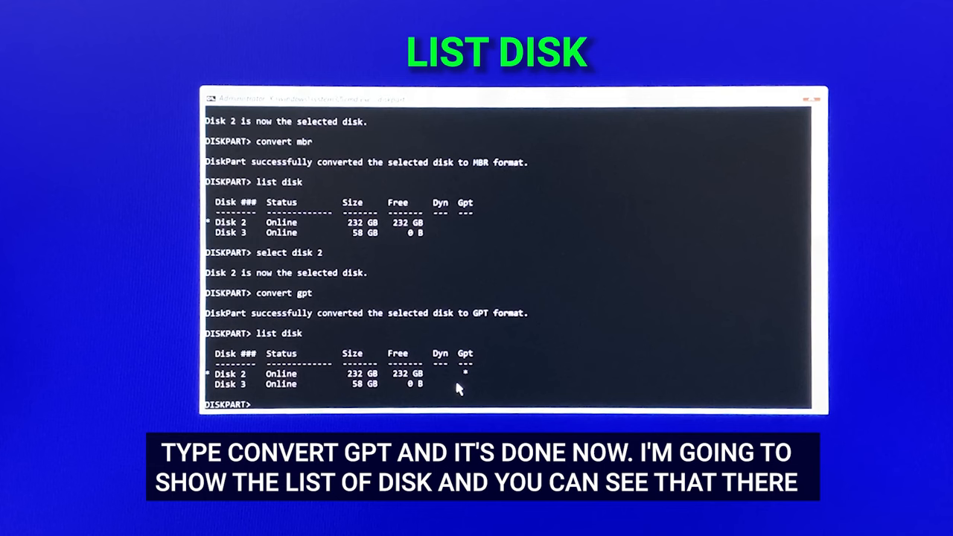
mouse_move(461, 368)
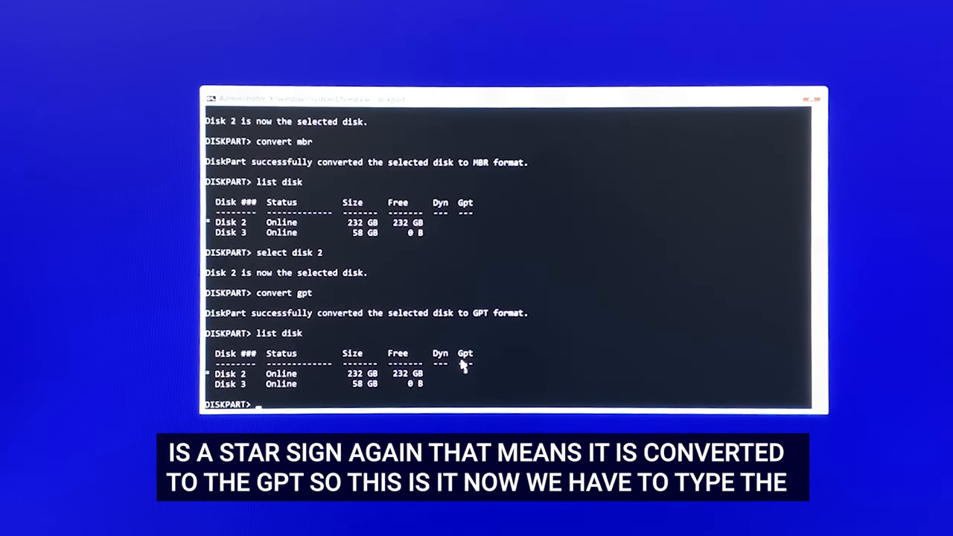
mouse_move(542, 334)
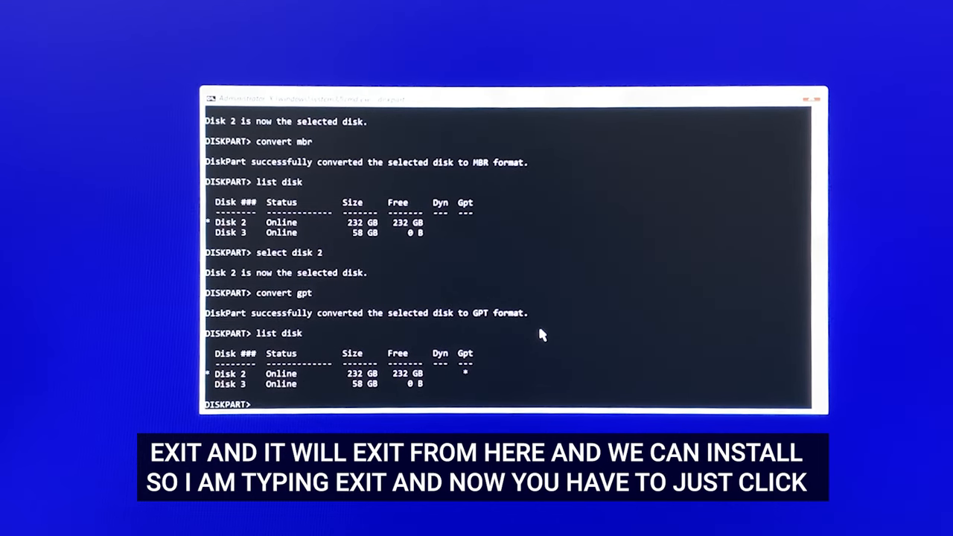
Step: Exit DiskPart and create new partitions on Drive 2's unallocated space
text(exit)
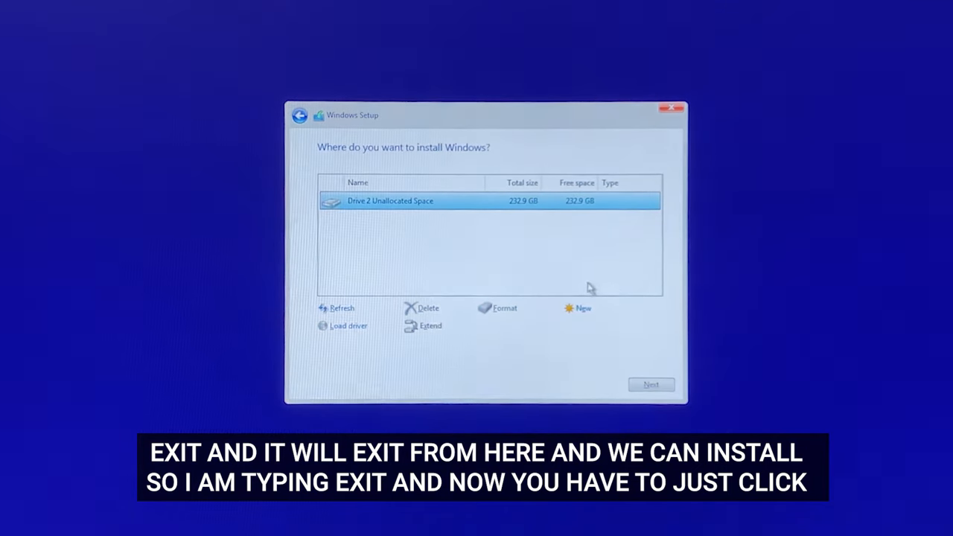
click(584, 307)
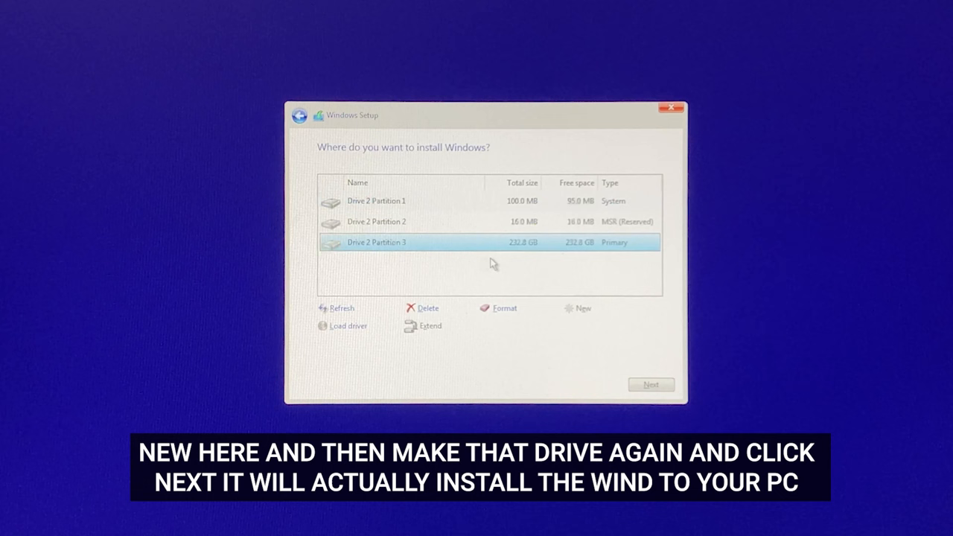
mouse_move(612, 340)
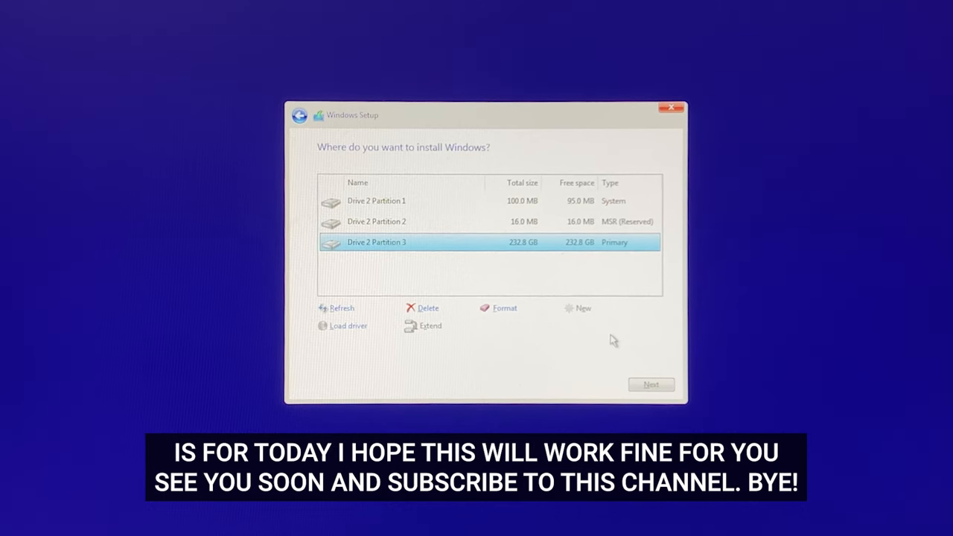
mouse_move(521, 273)
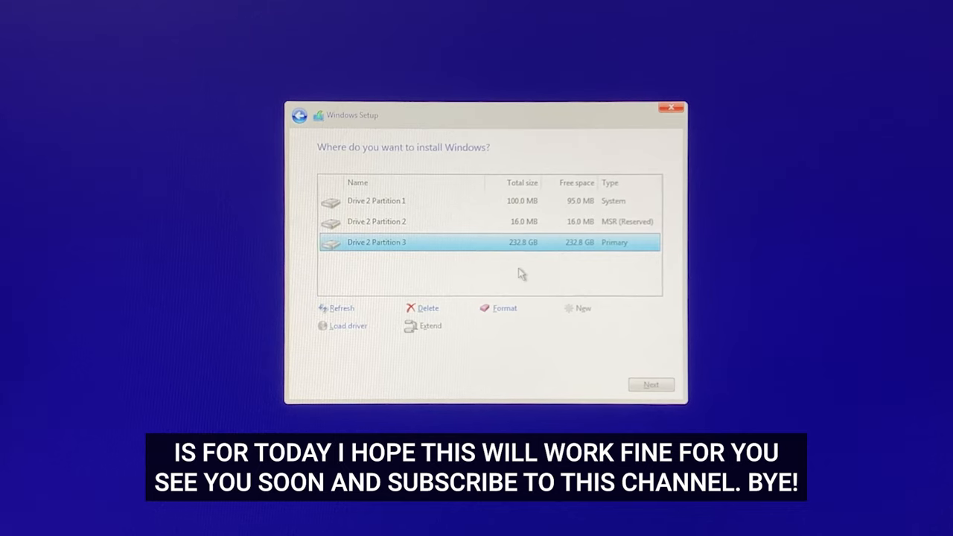